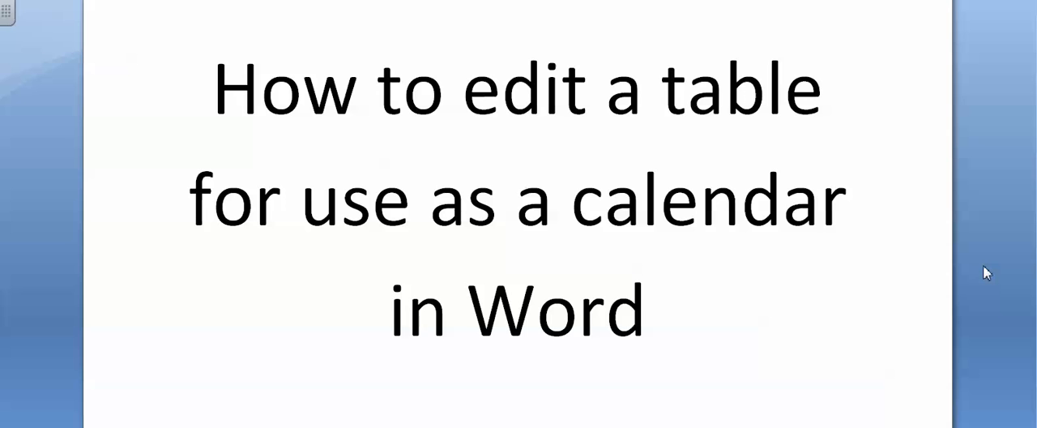
mouse_move(927, 350)
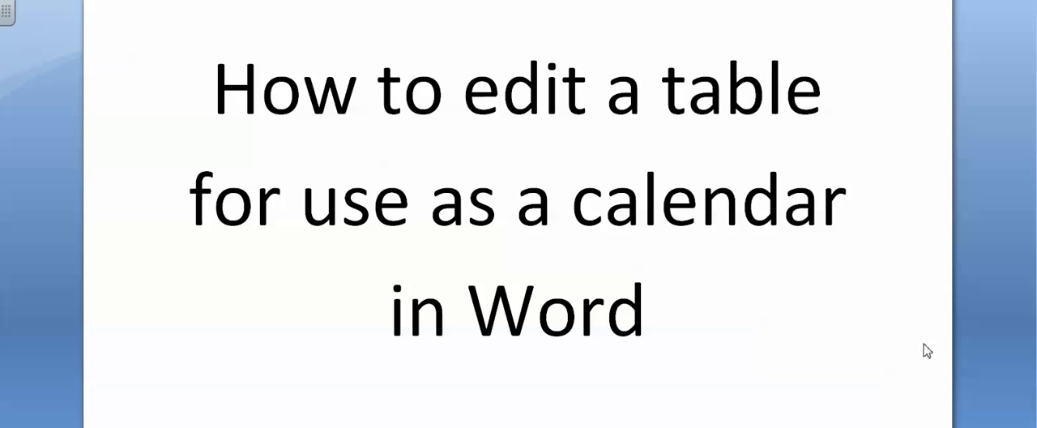
mouse_move(945, 269)
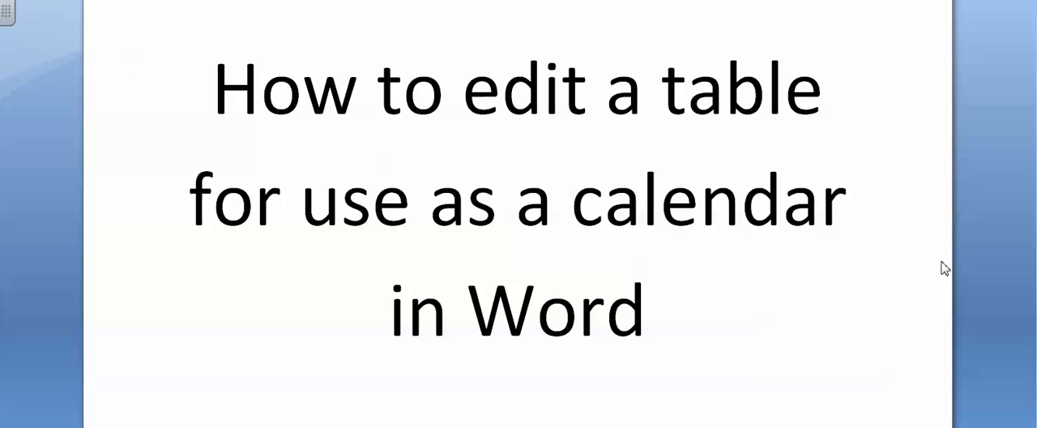
mouse_move(846, 314)
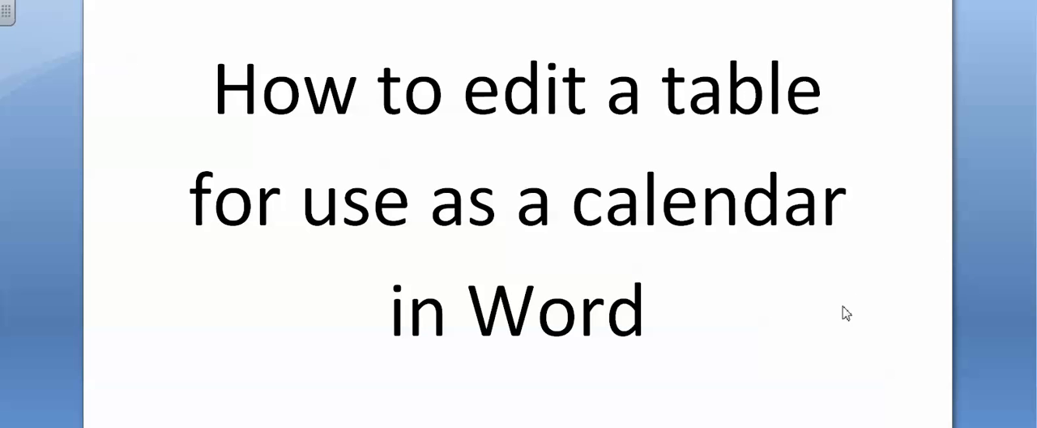
mouse_move(700, 338)
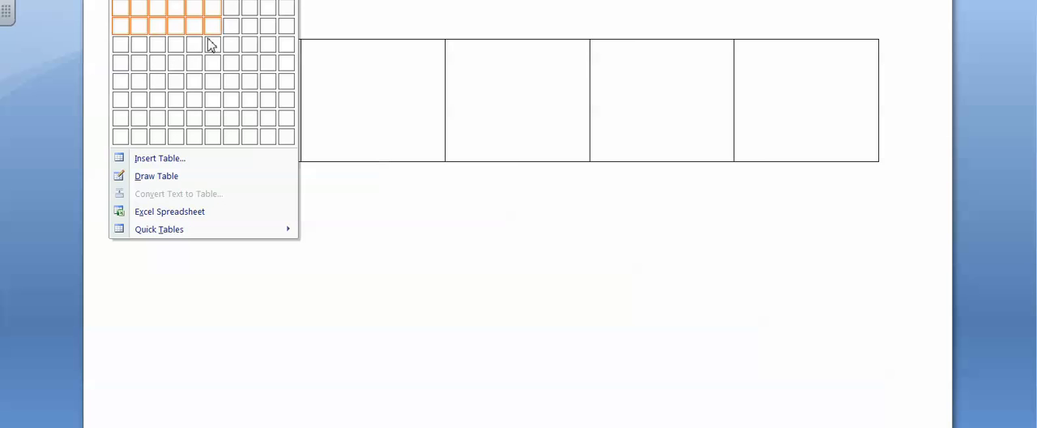
Insert a seven-column table from the Insert tab as the calendar grid.
click(208, 45)
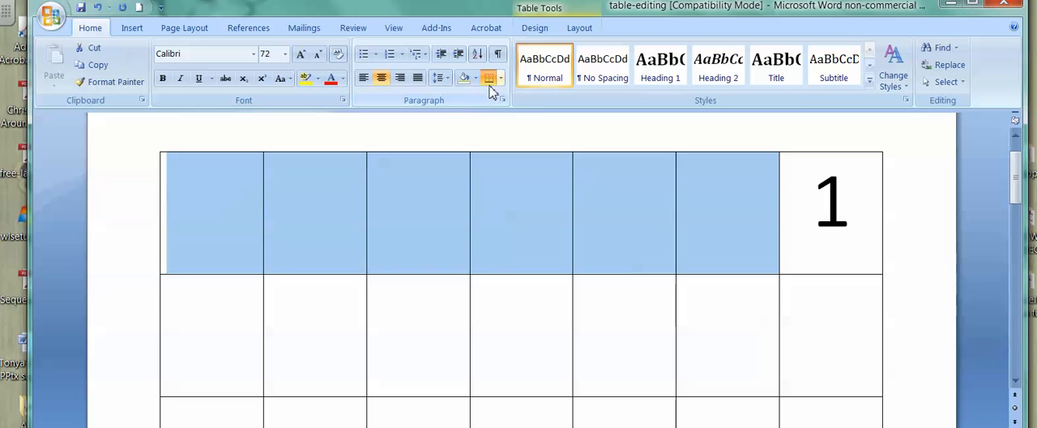
mouse_move(490, 78)
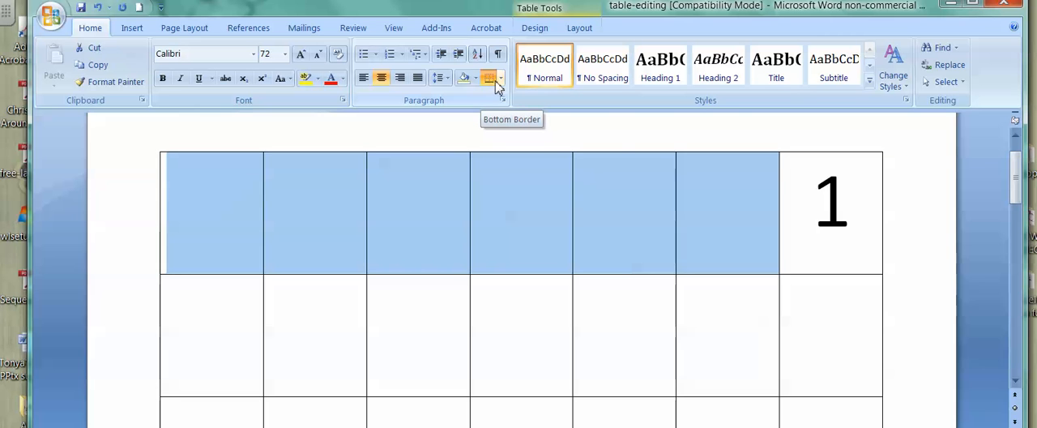
Apply No Border to the six top-row cells before the 1, then restore their Bottom and Top Border.
click(498, 78)
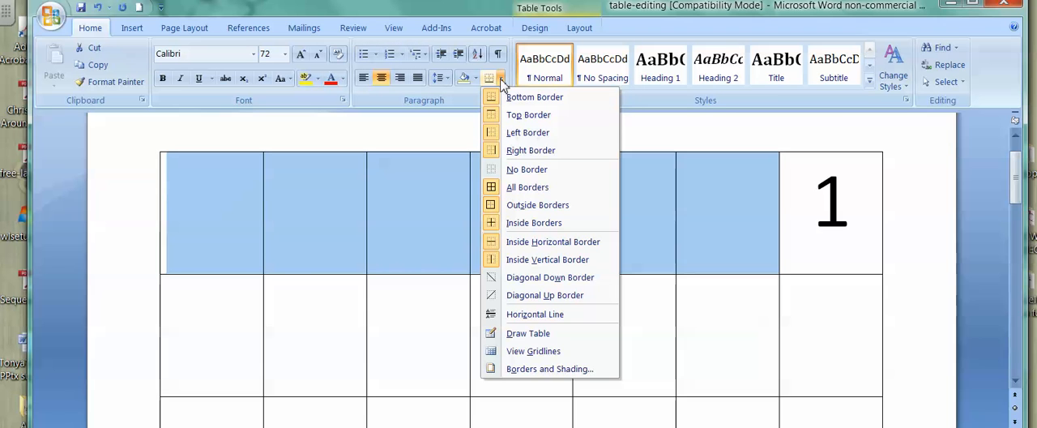
mouse_move(534, 97)
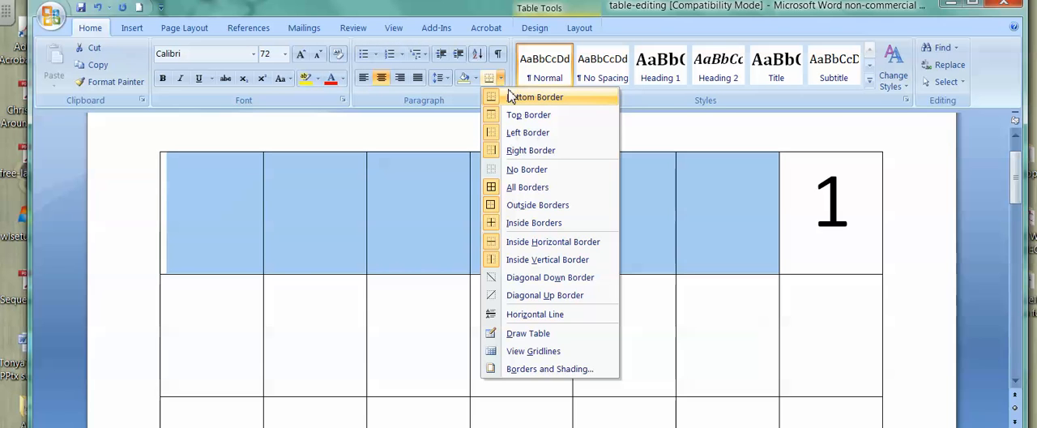
mouse_move(554, 169)
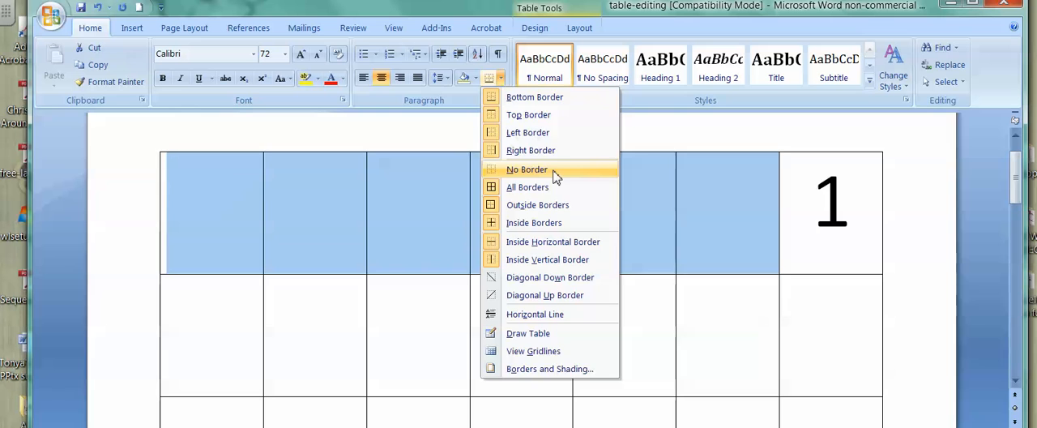
click(527, 168)
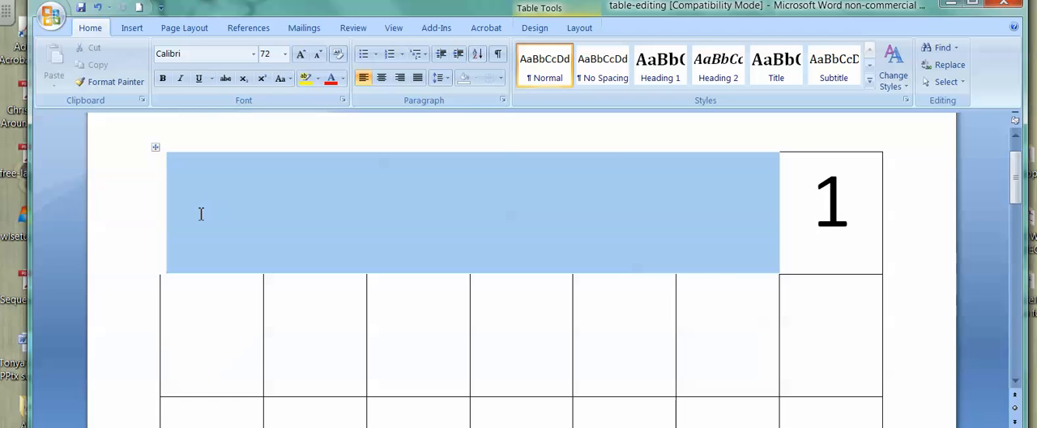
click(503, 77)
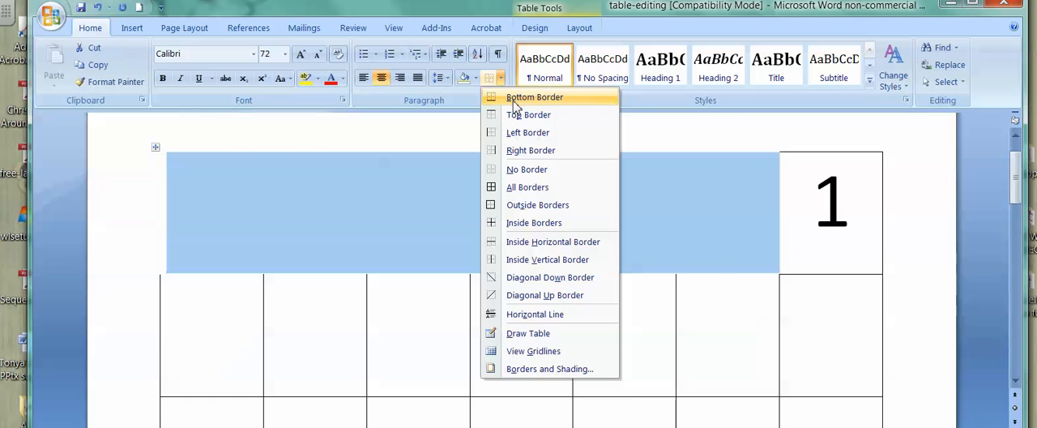
click(535, 97)
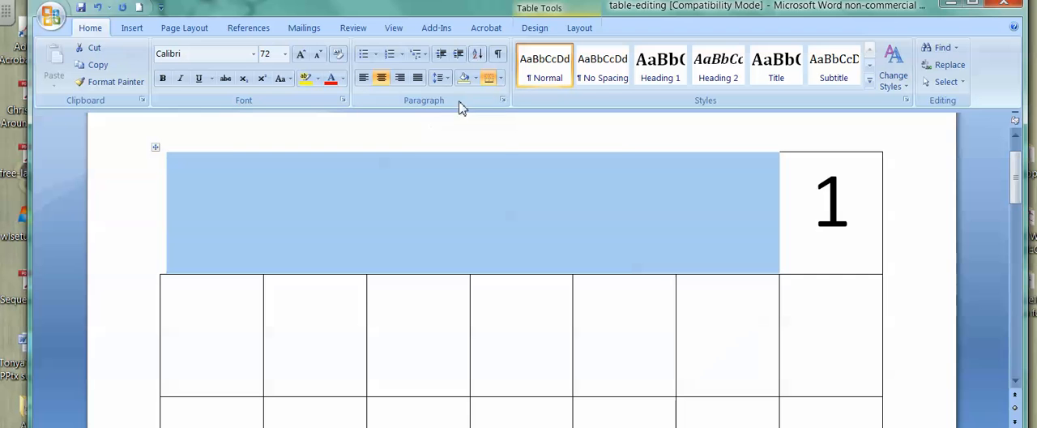
click(489, 78)
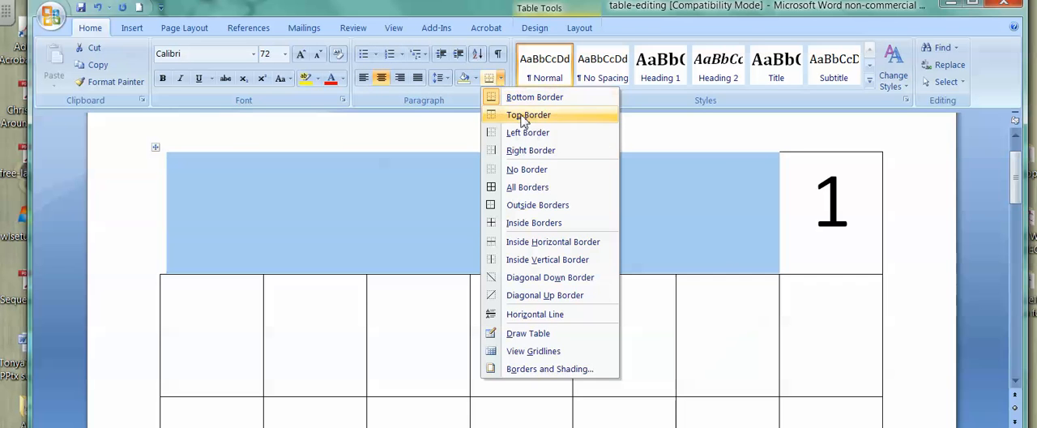
click(528, 113)
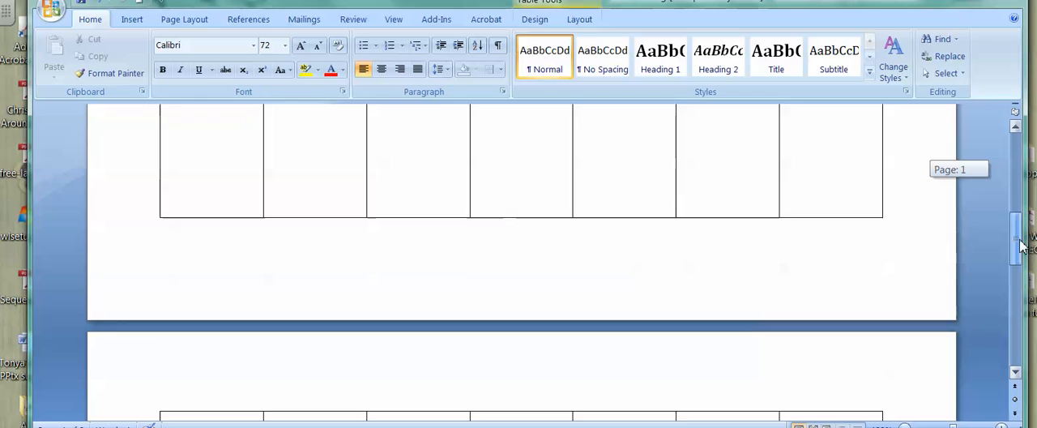
Select the last six cells of the bottom row and apply No Border to them.
scroll(down, 3)
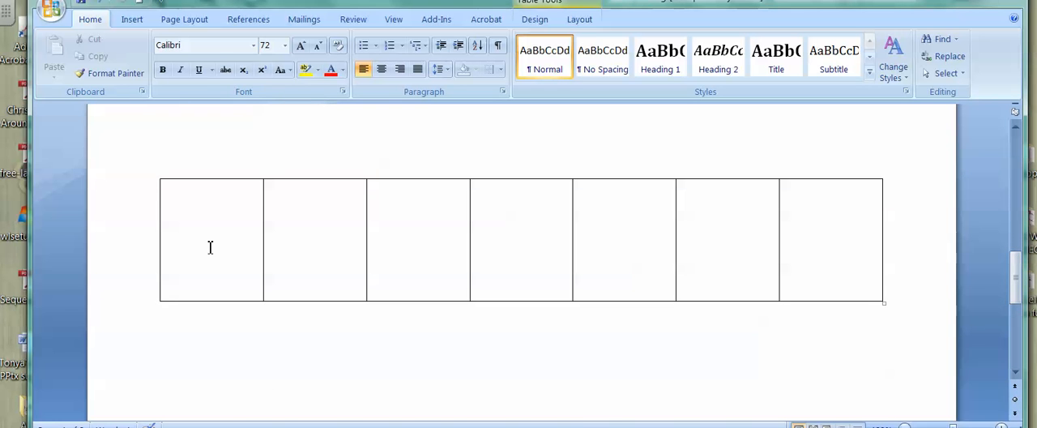
drag(314, 240, 829, 240)
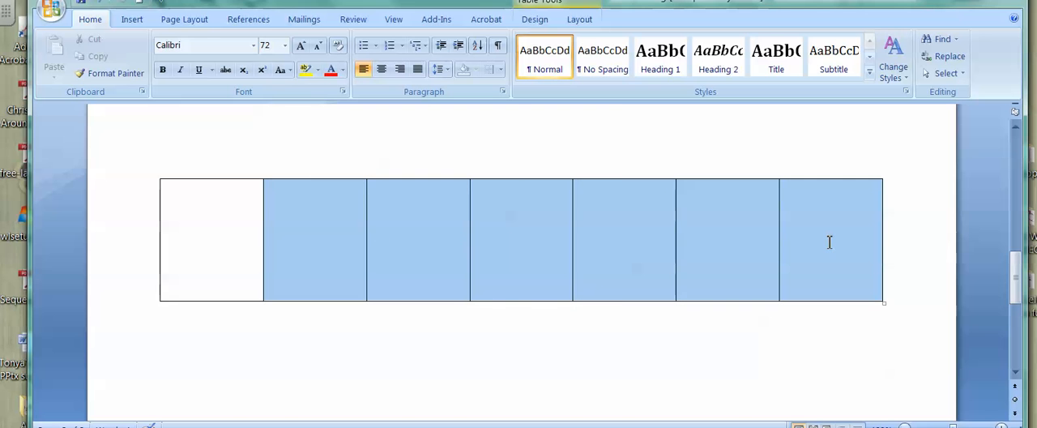
click(500, 68)
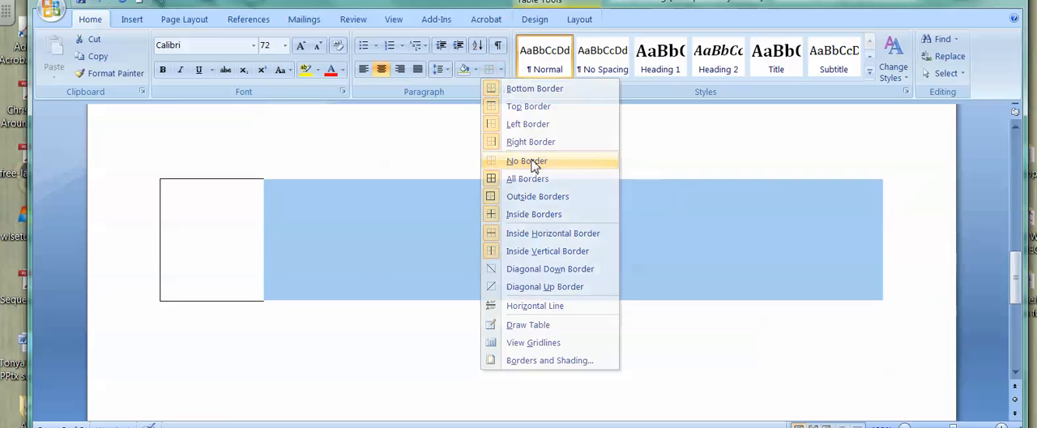
click(527, 160)
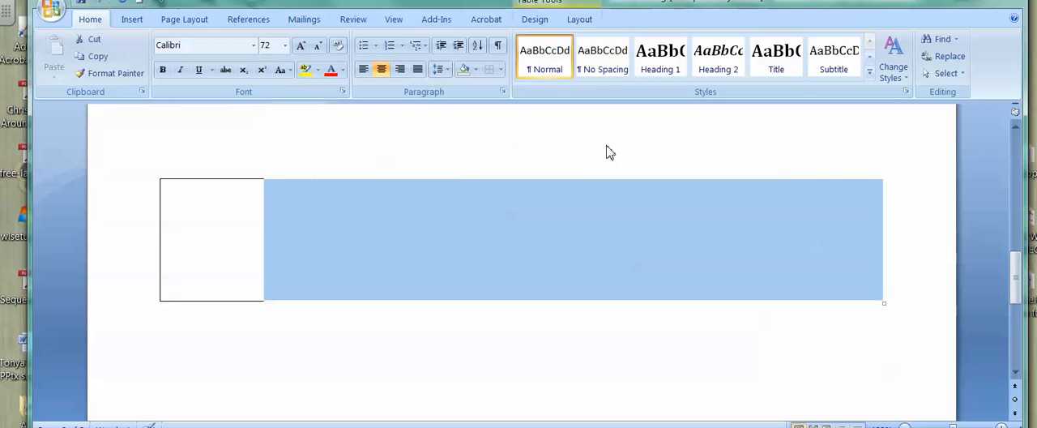
click(502, 69)
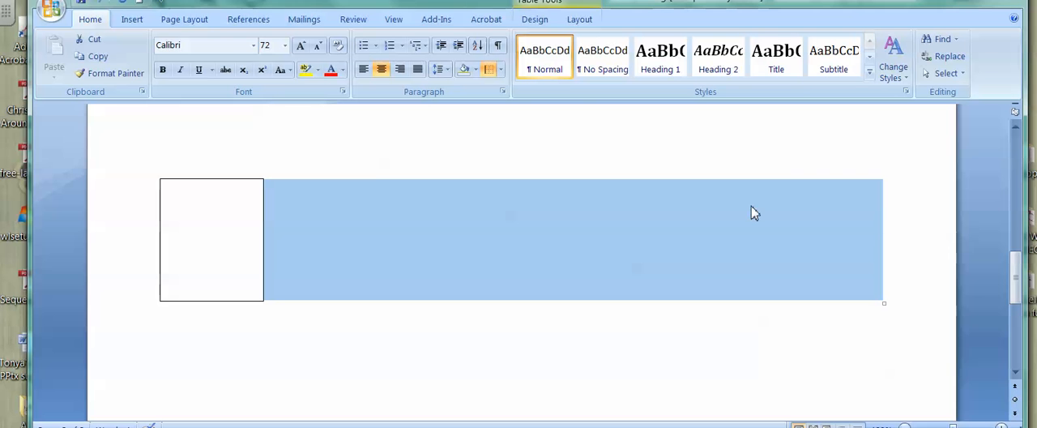
mouse_move(376, 133)
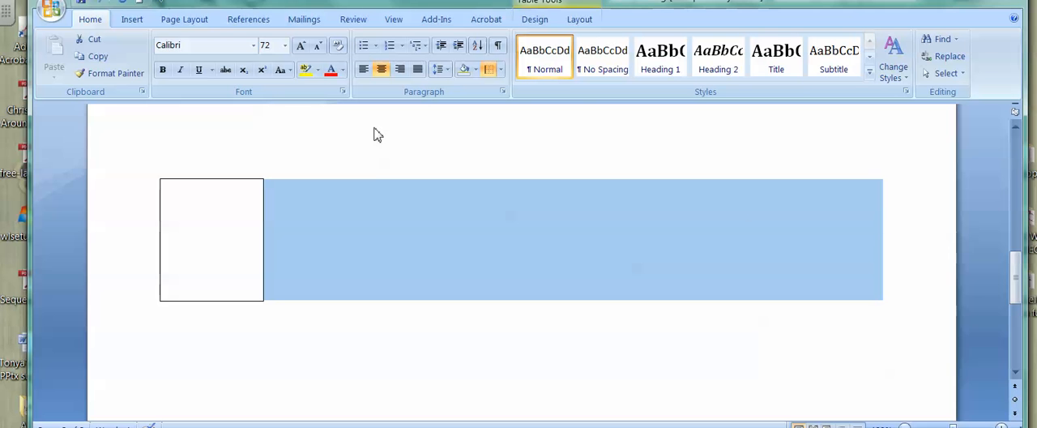
click(578, 20)
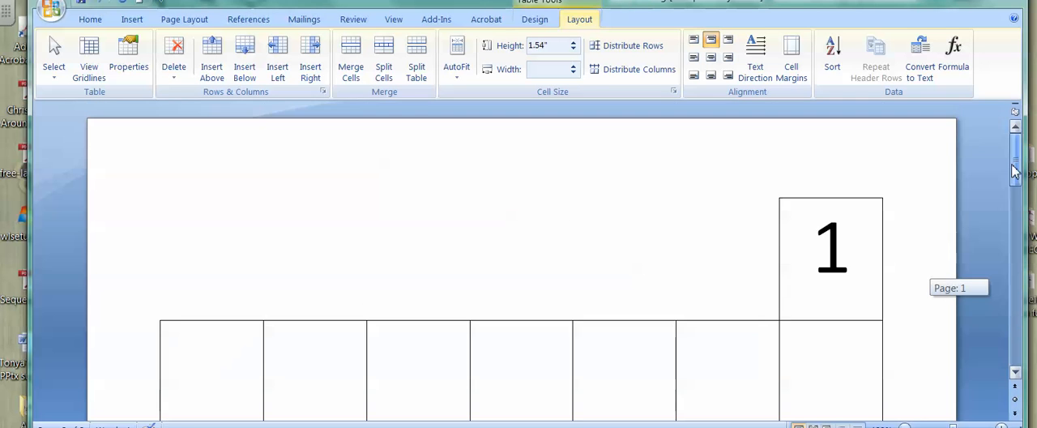
scroll(down, 3)
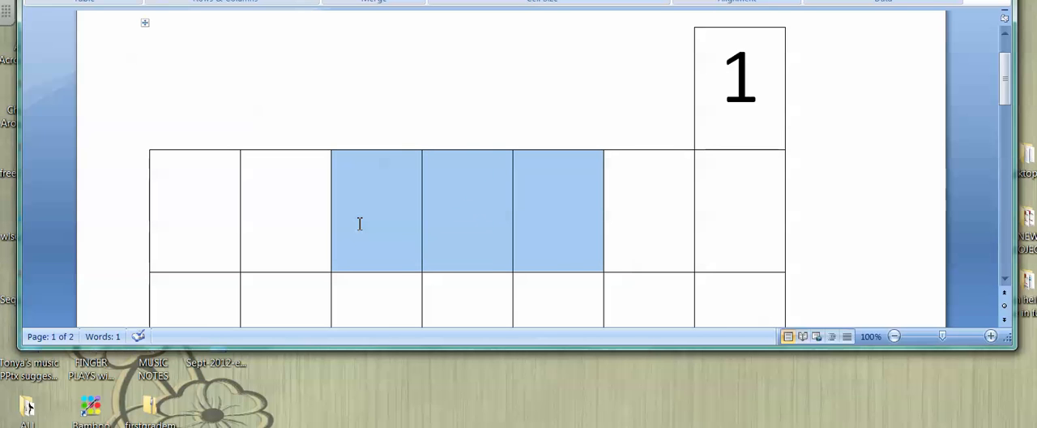
mouse_move(504, 23)
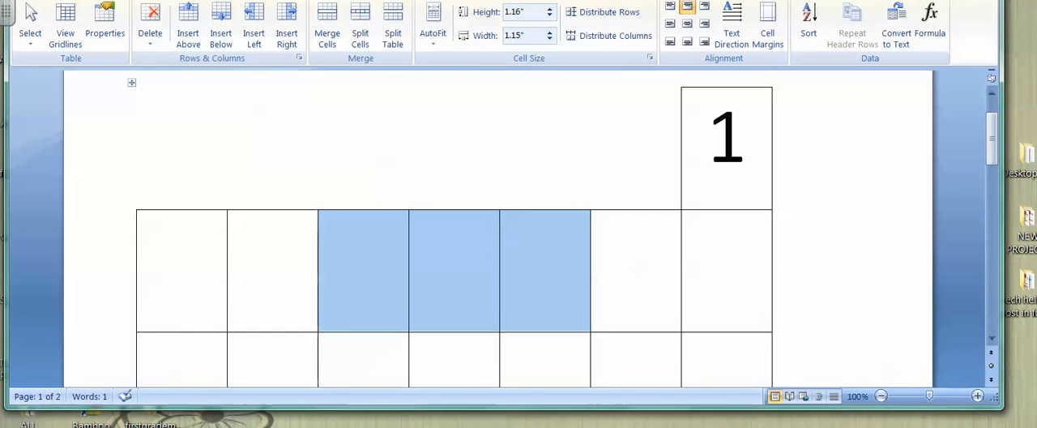
Apply No Border to the three blank middle cells in row two.
click(78, 2)
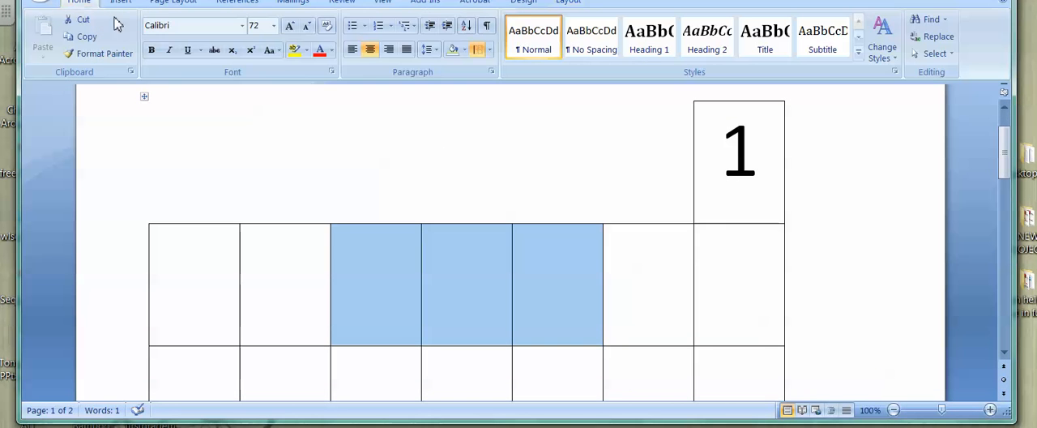
click(478, 49)
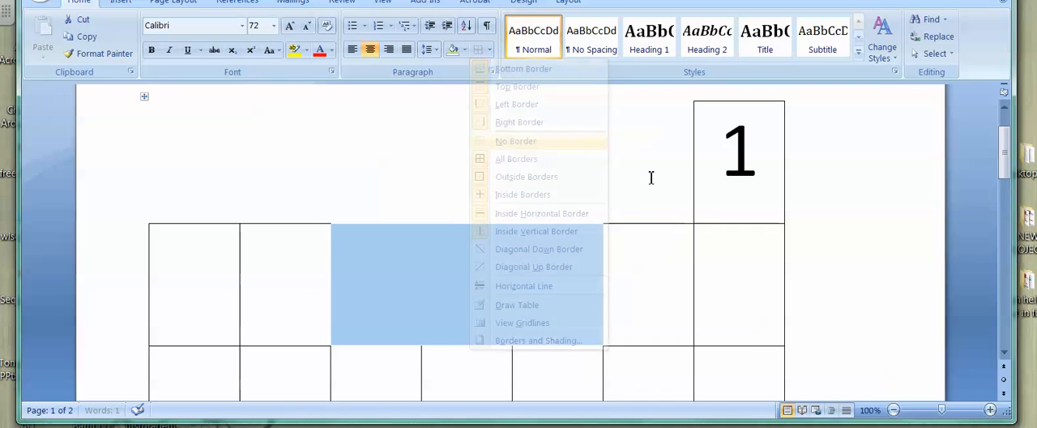
click(516, 141)
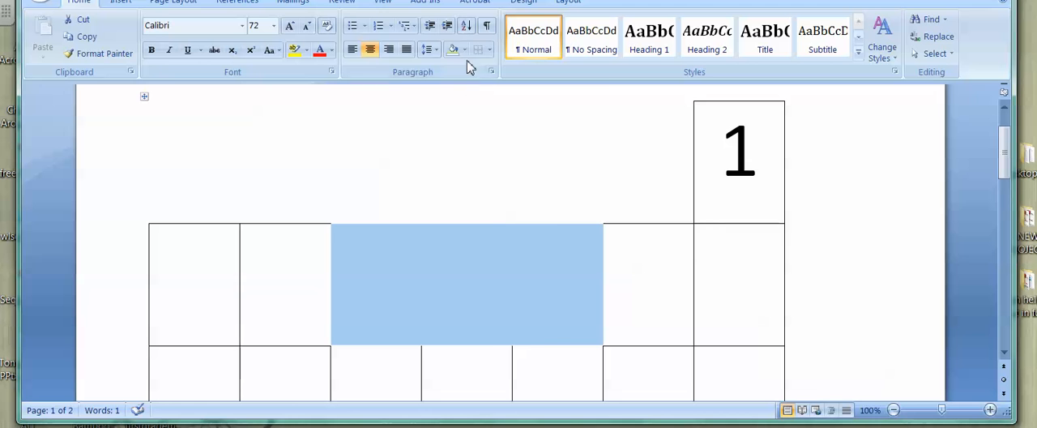
click(479, 49)
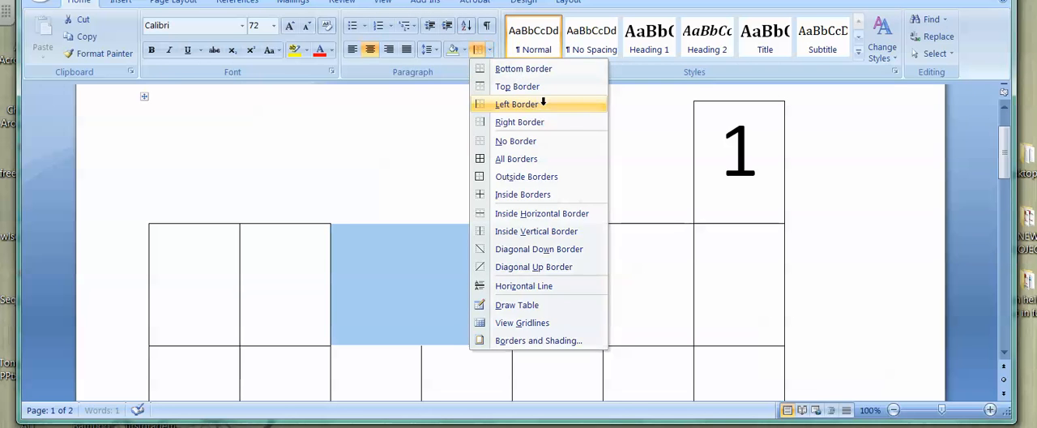
Restore a side border and the Bottom Border around those three blank cells.
click(515, 104)
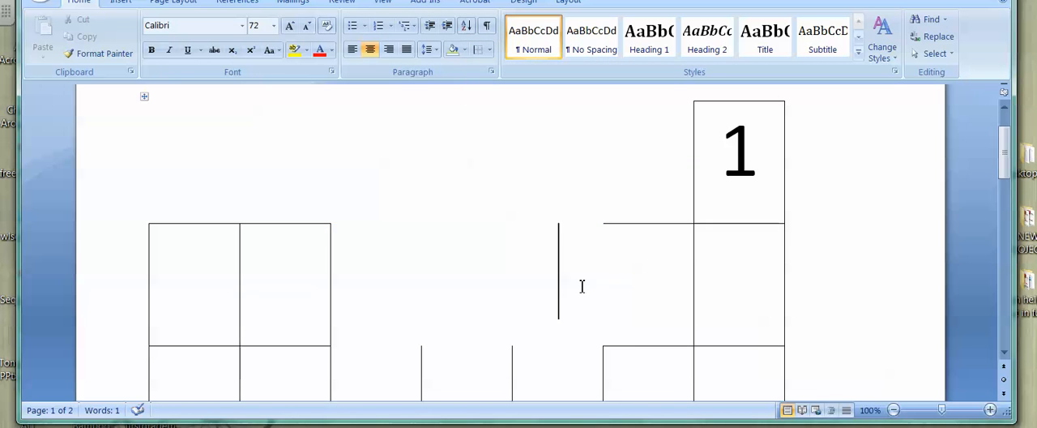
click(490, 48)
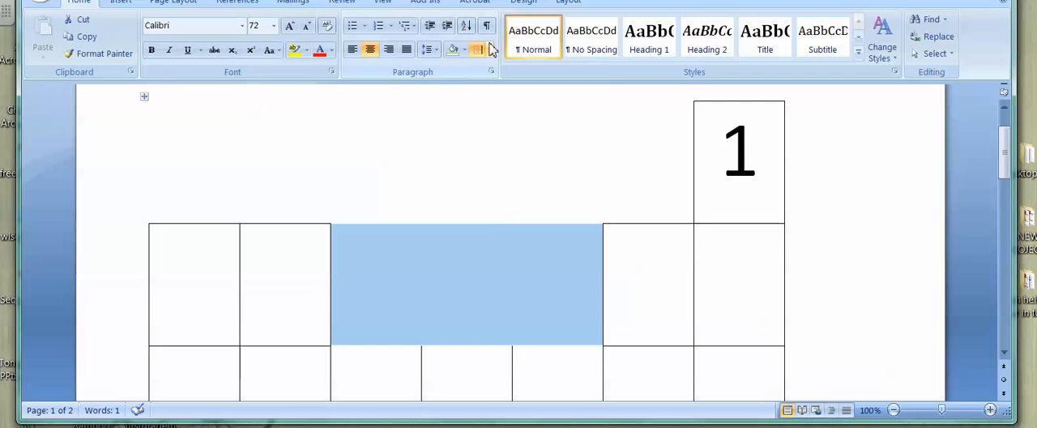
click(489, 48)
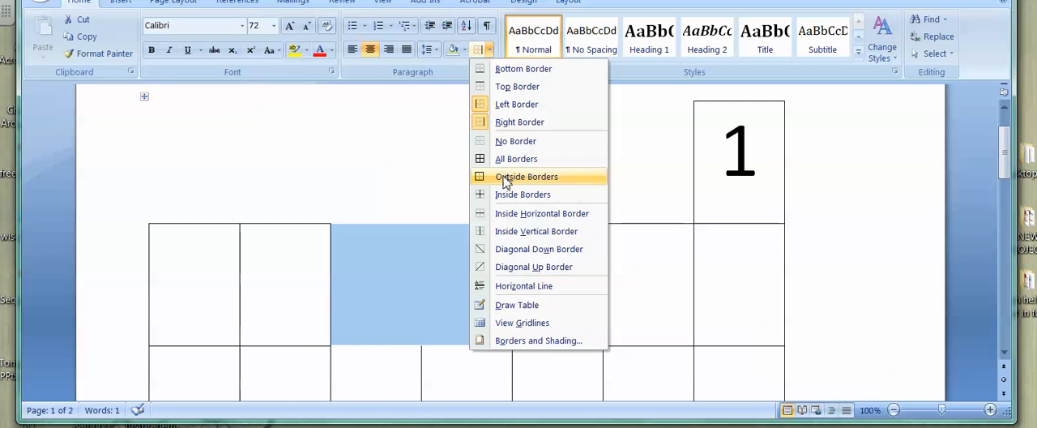
mouse_move(522, 68)
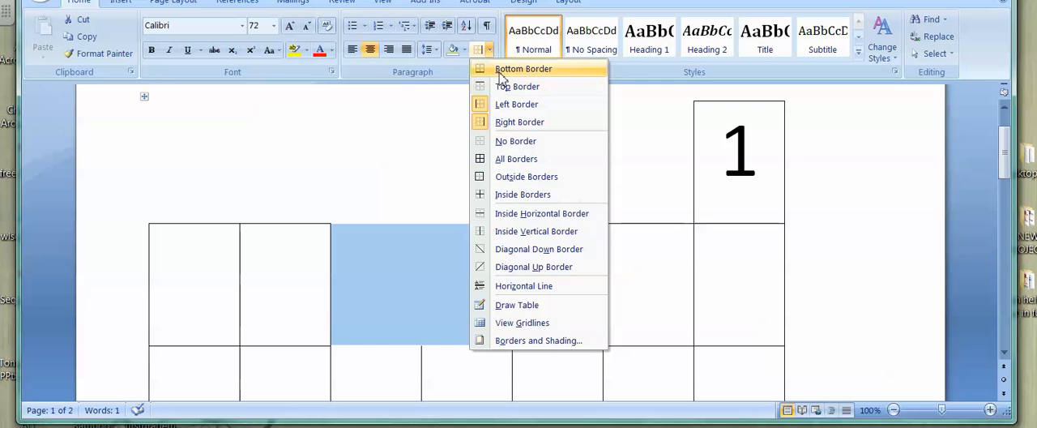
click(522, 68)
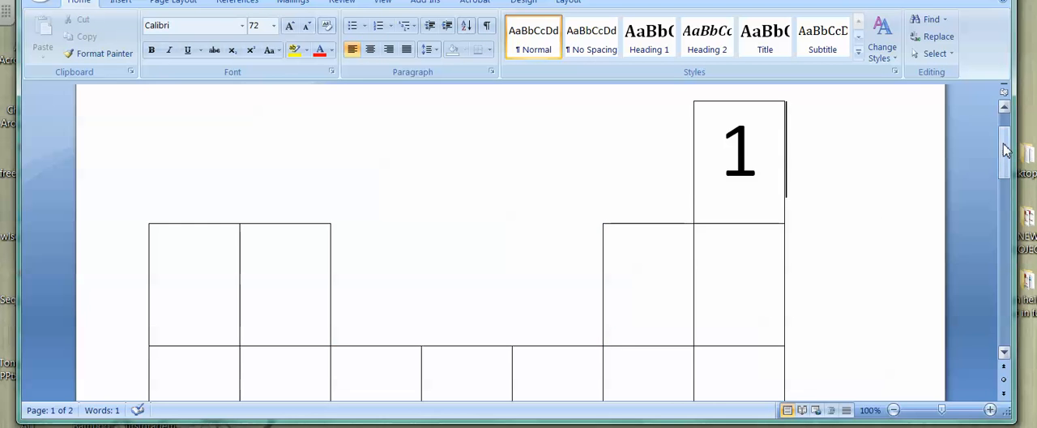
drag(1005, 149, 1005, 201)
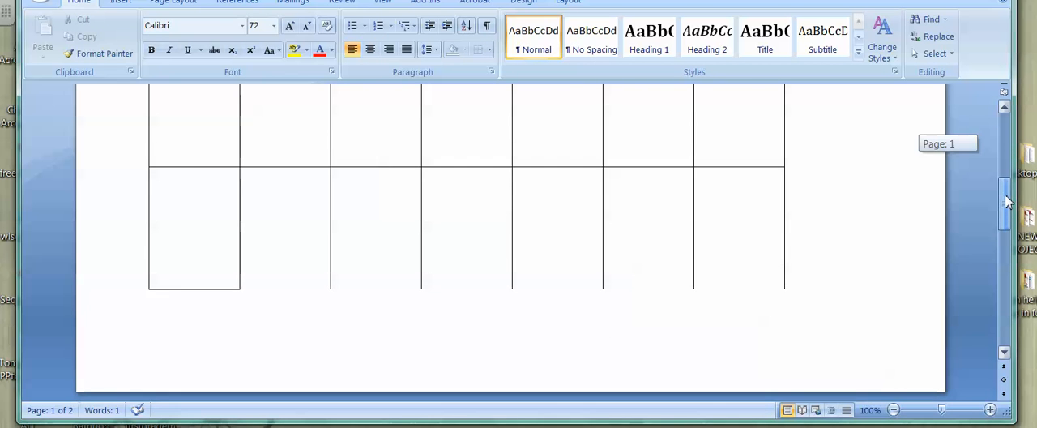
scroll(down, 3)
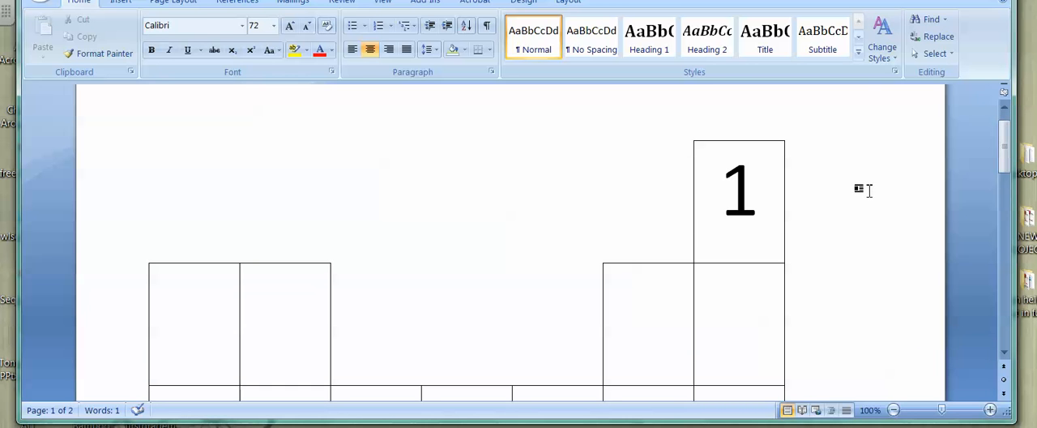
mouse_move(857, 190)
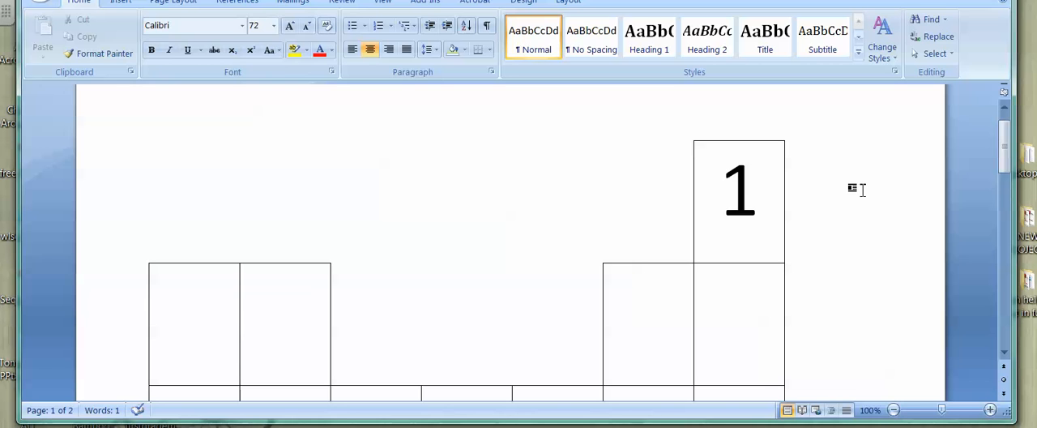